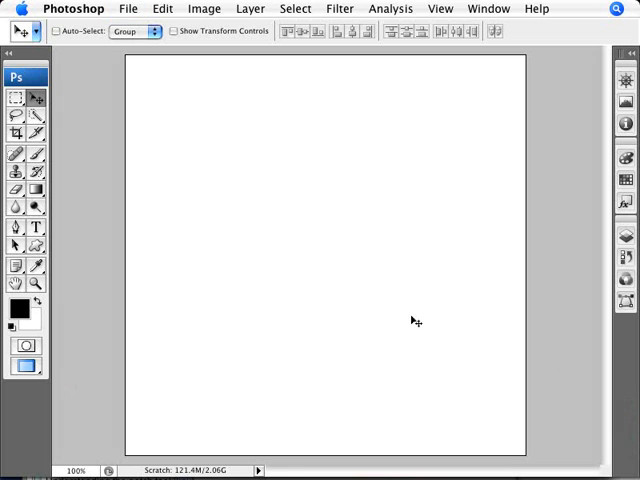
mouse_move(220, 270)
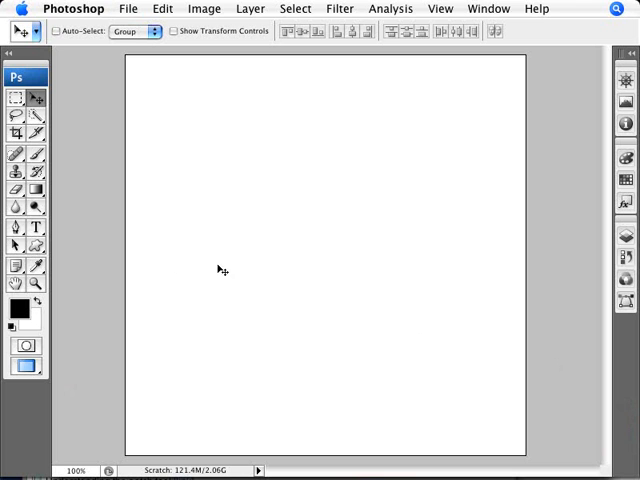
mouse_move(176, 266)
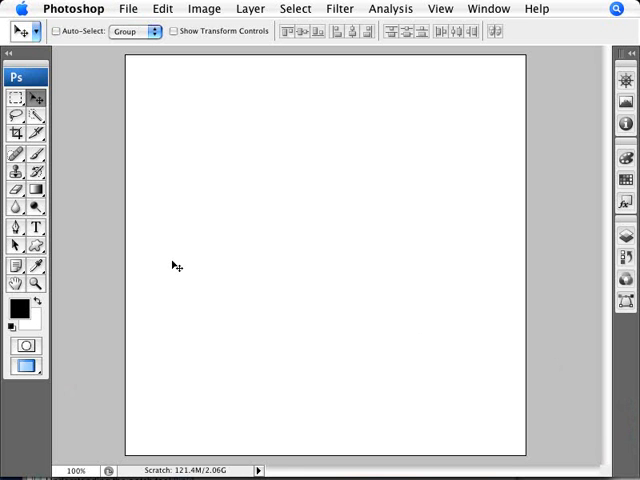
mouse_move(96, 258)
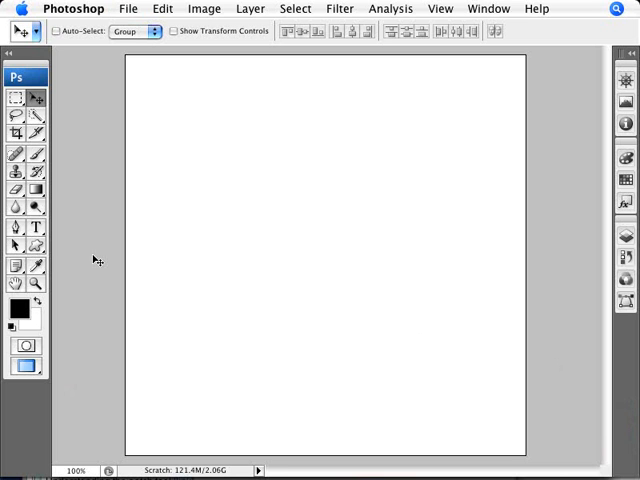
mouse_move(344, 318)
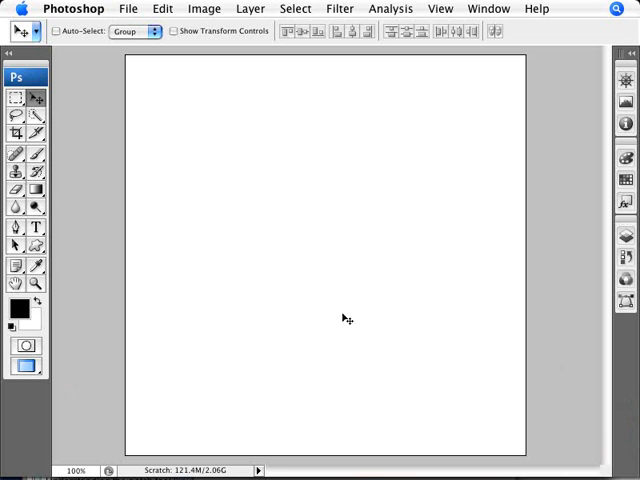
mouse_move(136, 310)
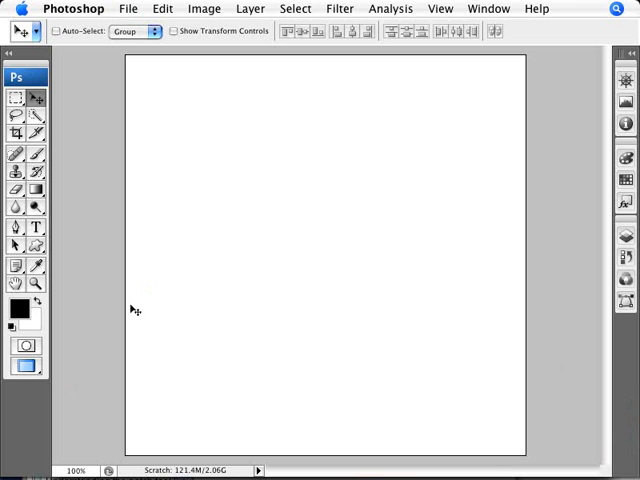
mouse_move(176, 224)
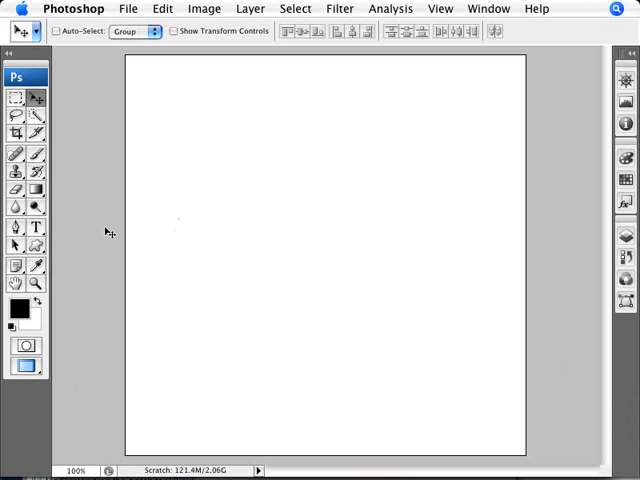
mouse_move(36, 250)
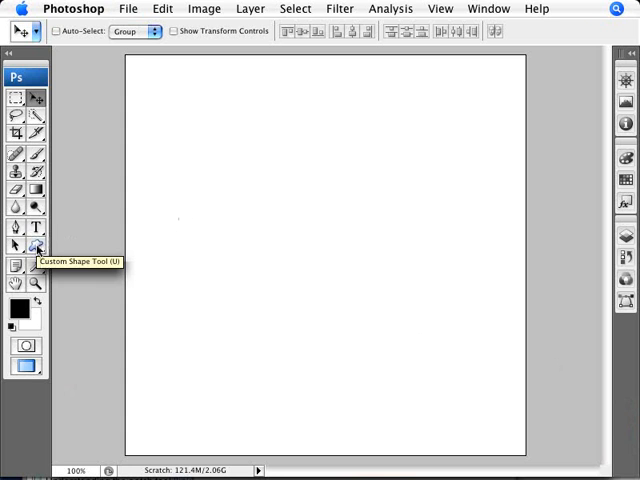
Choose the Custom Shape Tool from the shape tools flyout for drawing a circle path
left_click(36, 244)
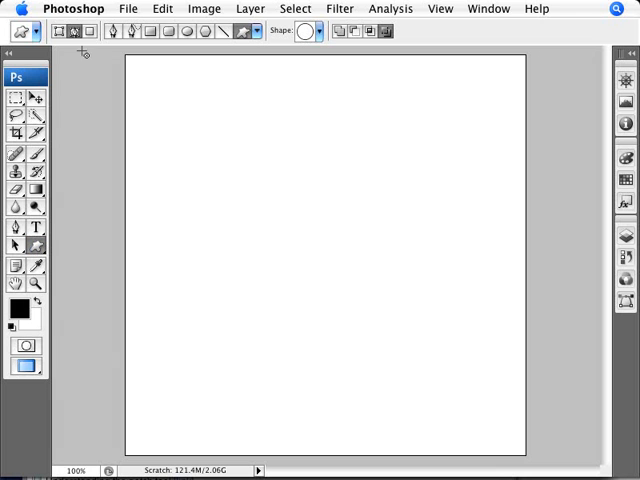
left_click(32, 244)
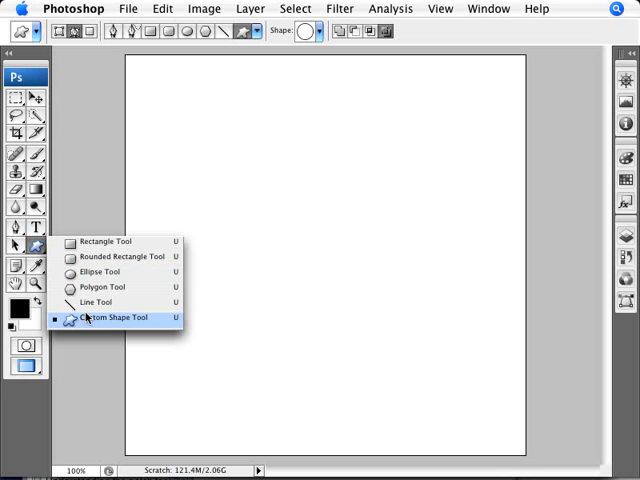
mouse_move(110, 242)
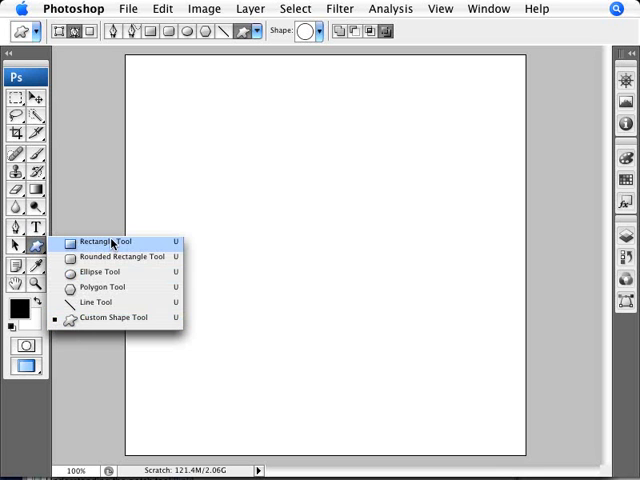
left_click(100, 242)
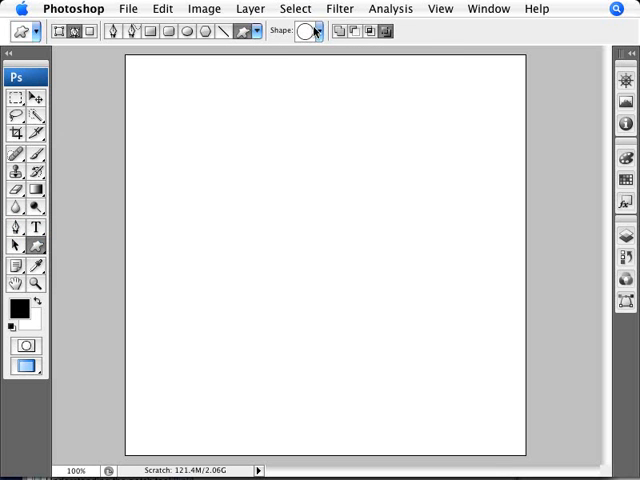
Drag out the ring shape and scale it into a large centred circle on the canvas
left_click(320, 32)
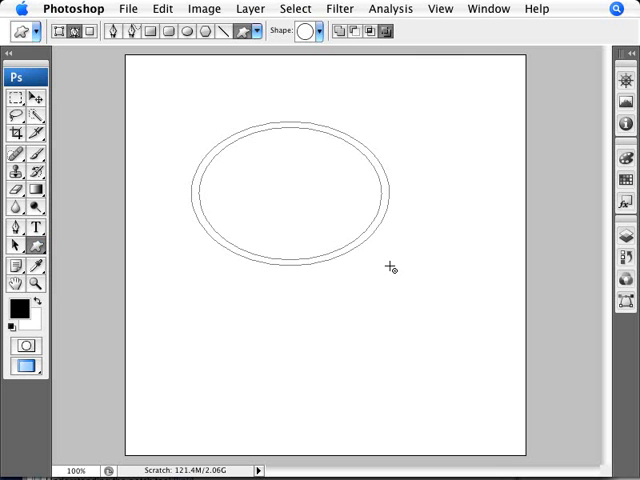
left_click_drag(390, 268, 480, 416)
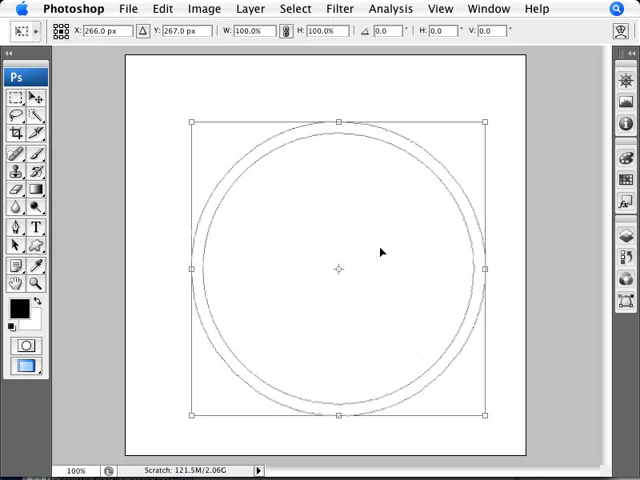
left_click_drag(380, 252, 360, 252)
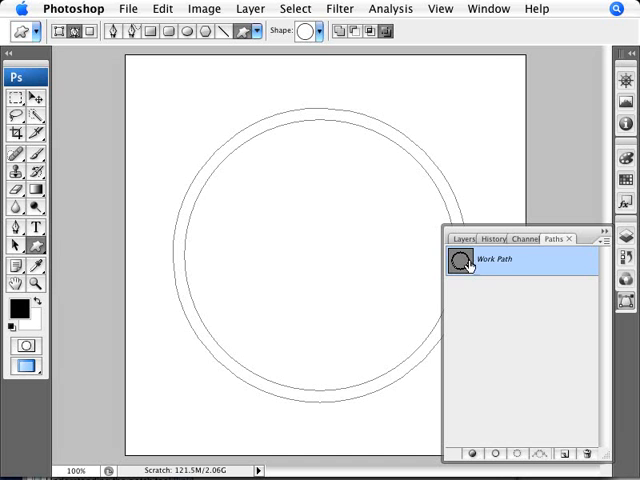
Show the Paths panel listing the circular ring as the Work Path
left_click(488, 8)
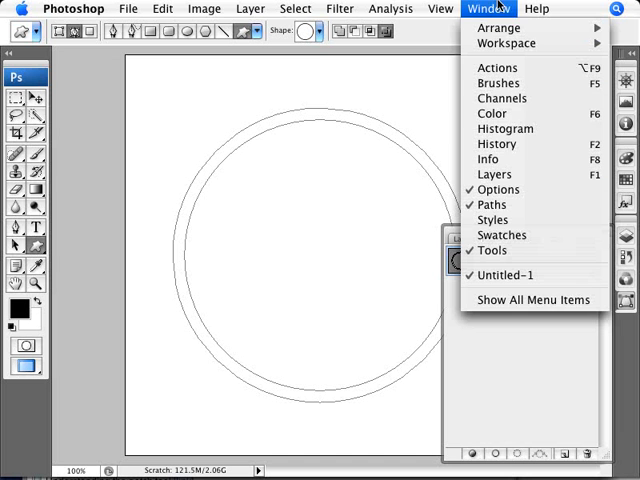
left_click(492, 204)
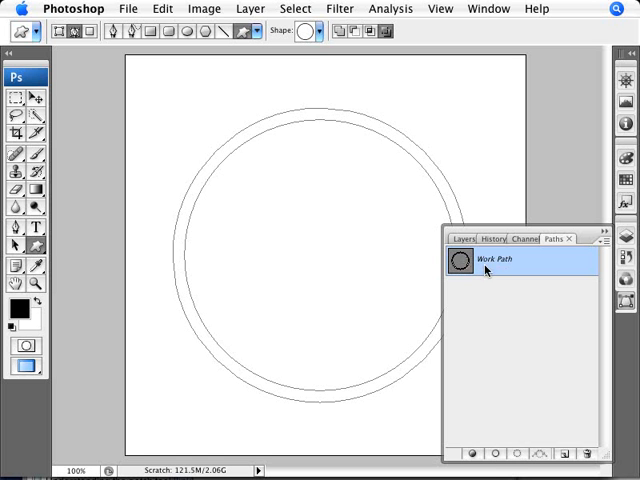
mouse_move(304, 168)
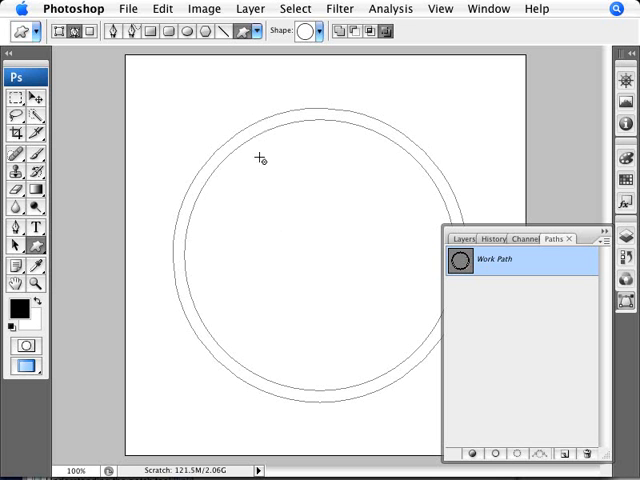
mouse_move(224, 132)
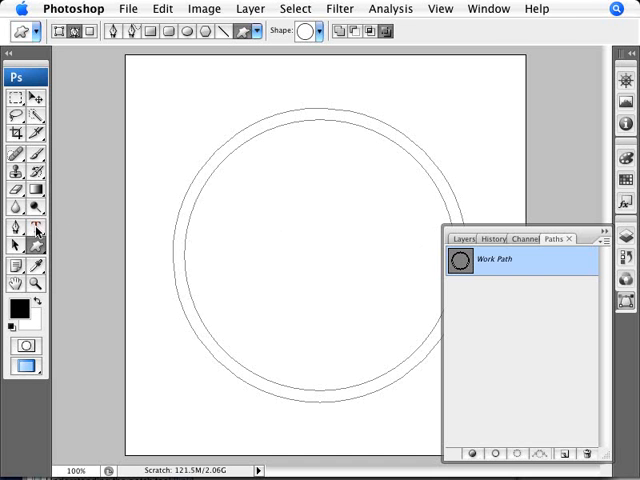
Switch to the Horizontal Type tool to add text on the circle path
left_click(36, 228)
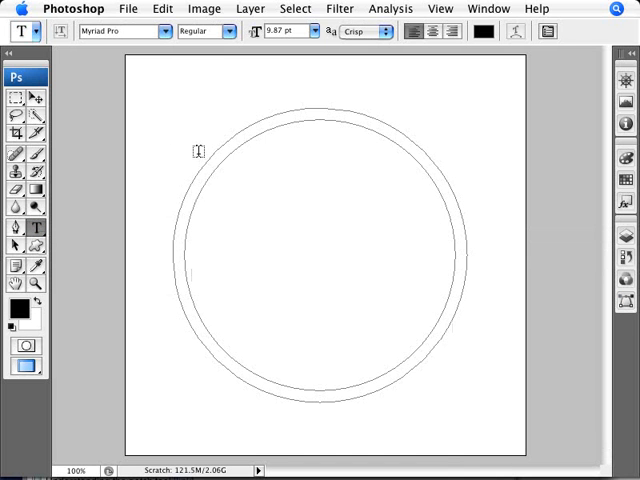
mouse_move(184, 116)
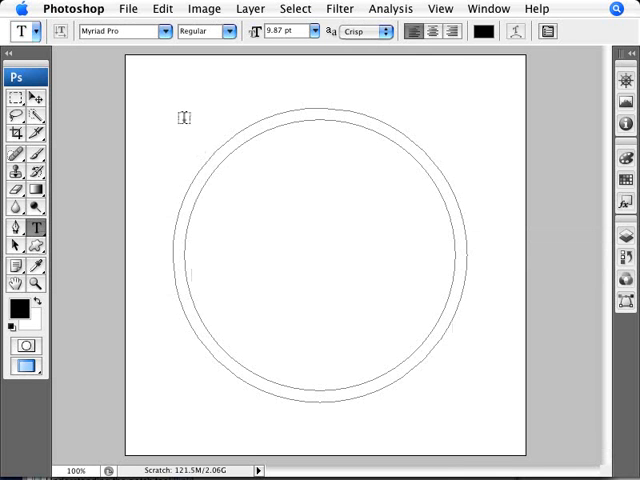
mouse_move(200, 144)
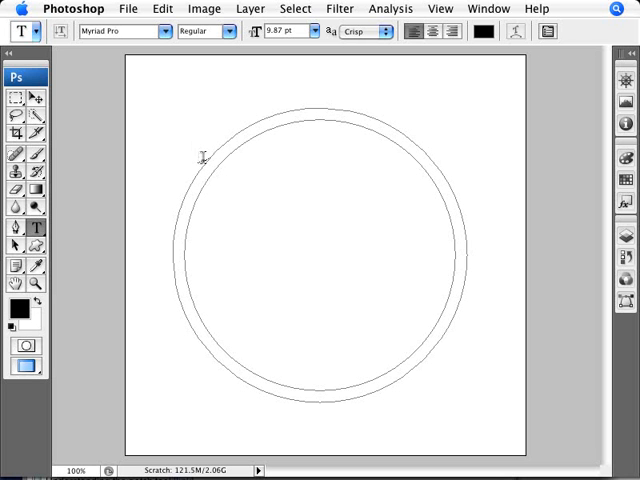
mouse_move(204, 160)
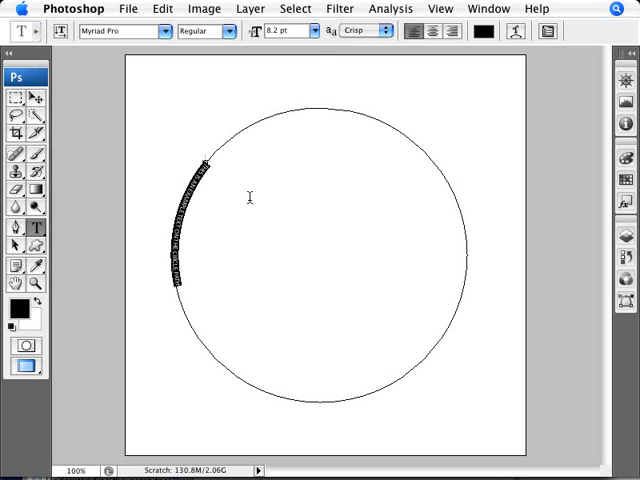
Enlarge the path text to a bigger point size and give it a condensed font style
left_click(316, 32)
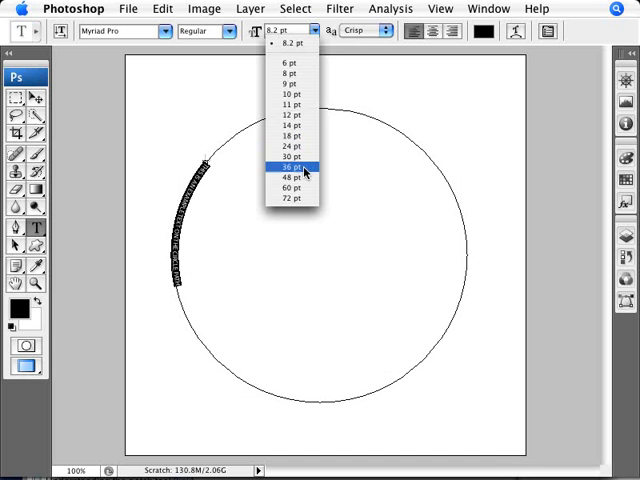
left_click(288, 164)
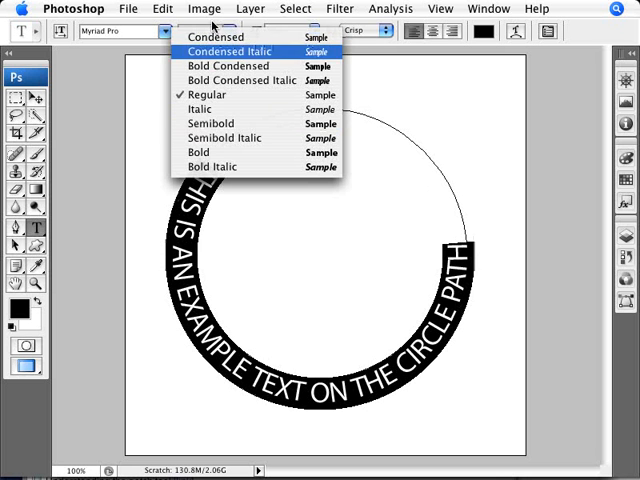
left_click(208, 92)
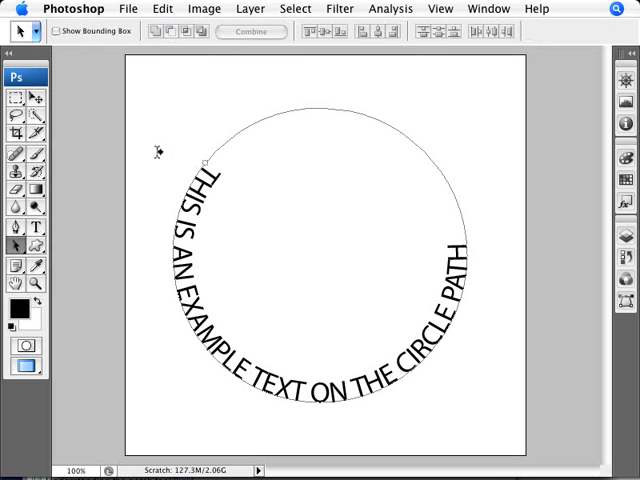
mouse_move(200, 160)
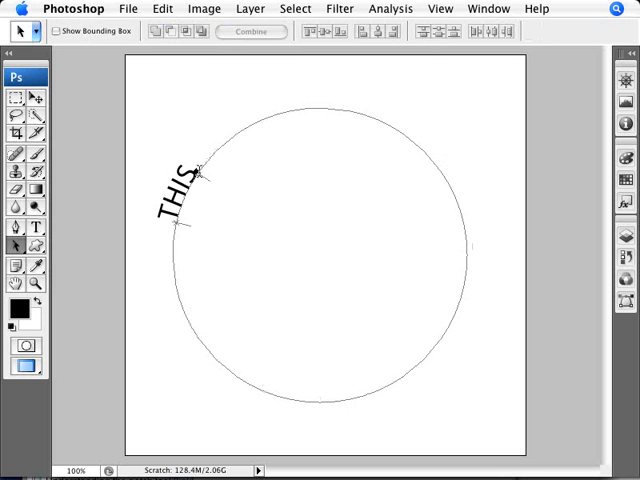
Retype 'IS AN EXAMPLE TEXT ON THE CIRCLE PATH' so the text arches over the circle
type("IS AN EXAMPLE TEXT ON THE")
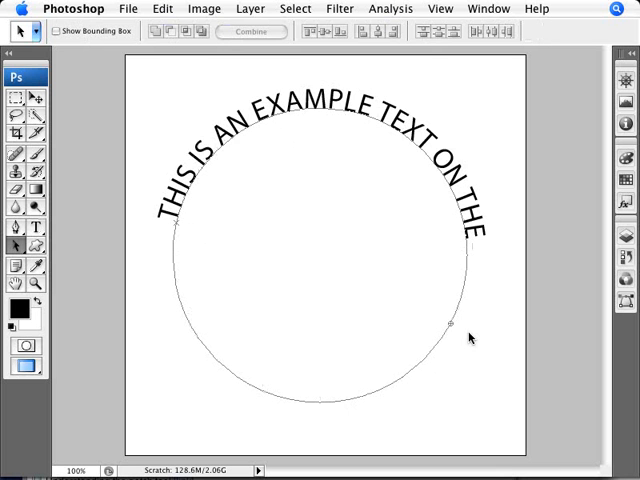
type("CIRCLE PATH")
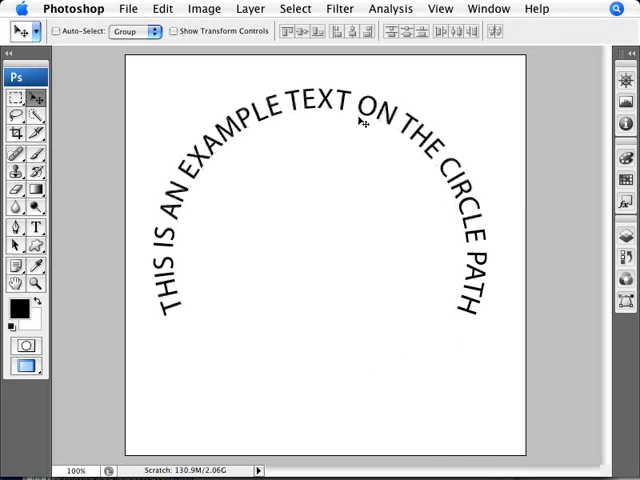
mouse_move(348, 198)
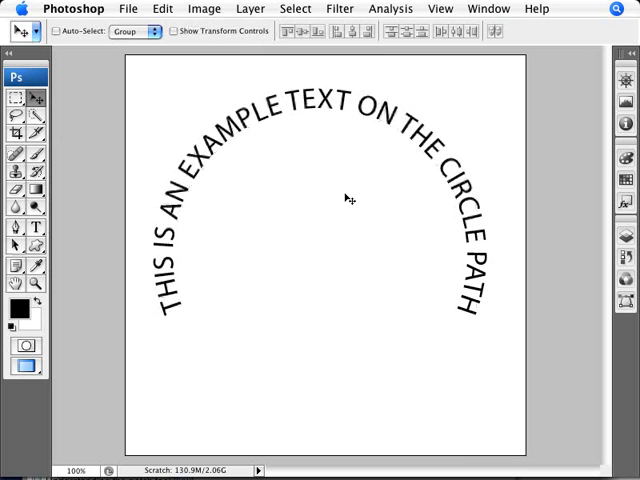
mouse_move(348, 256)
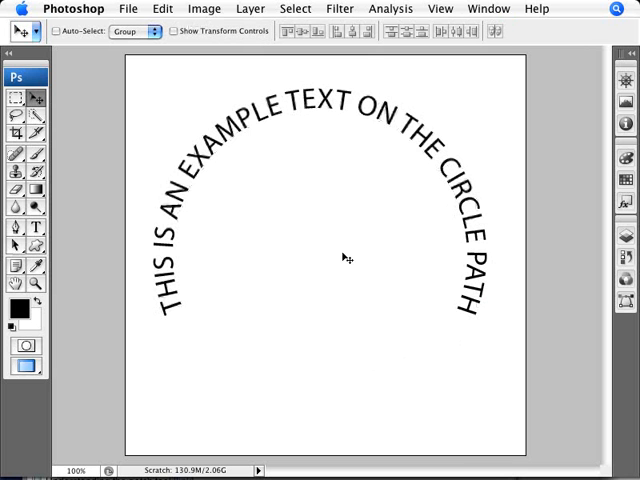
mouse_move(332, 260)
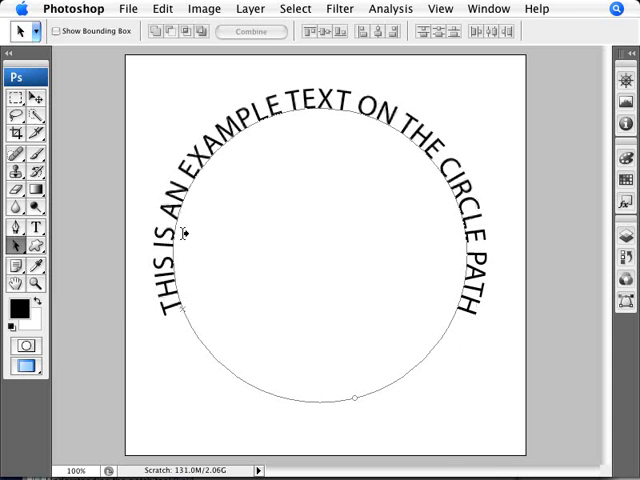
mouse_move(56, 148)
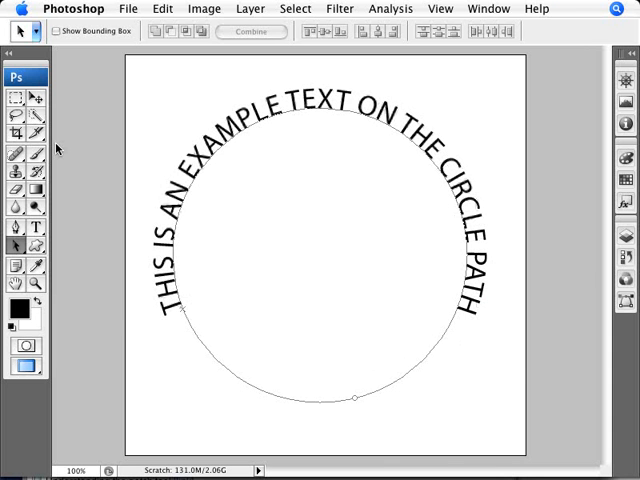